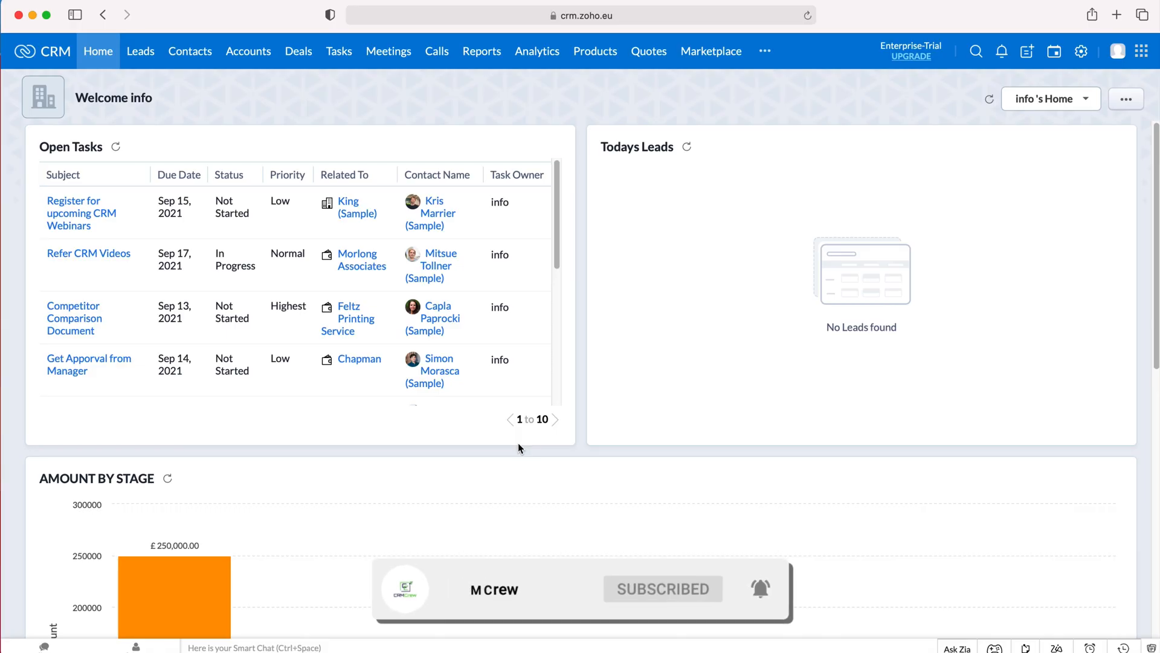
mouse_move(544, 382)
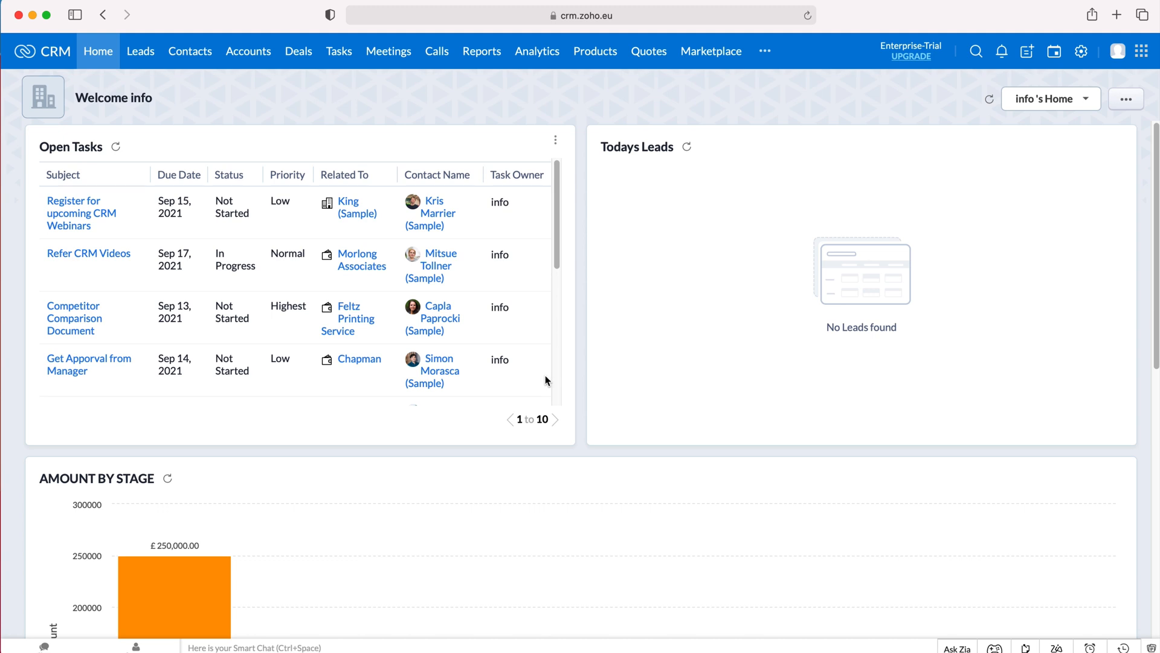
mouse_move(542, 378)
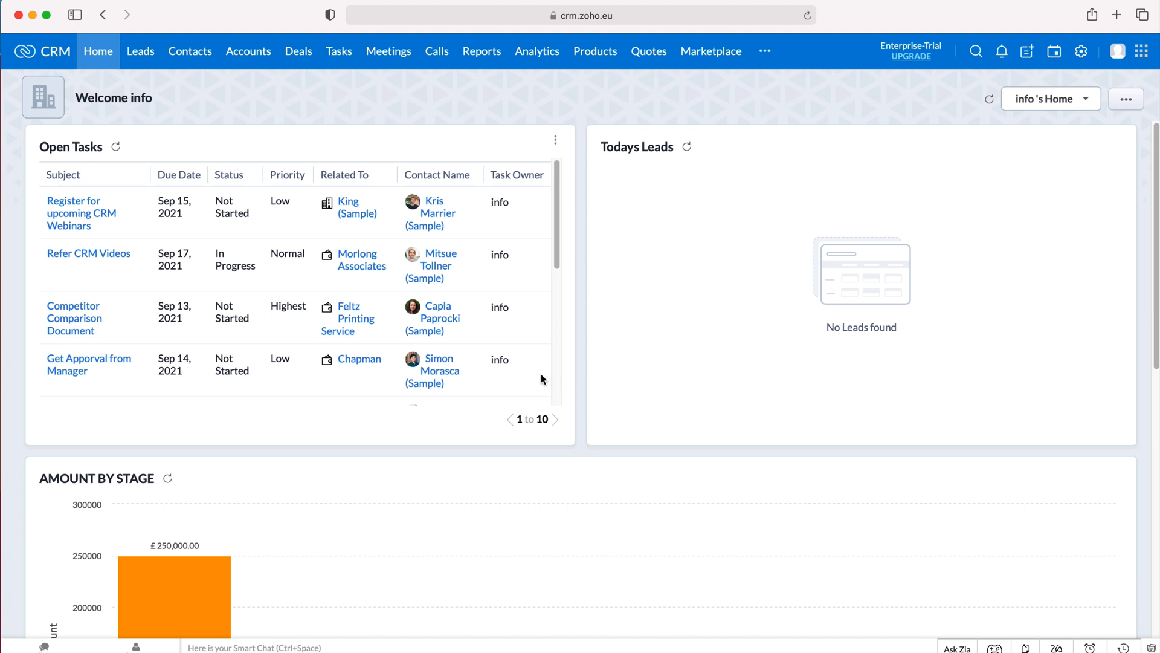
mouse_move(690, 396)
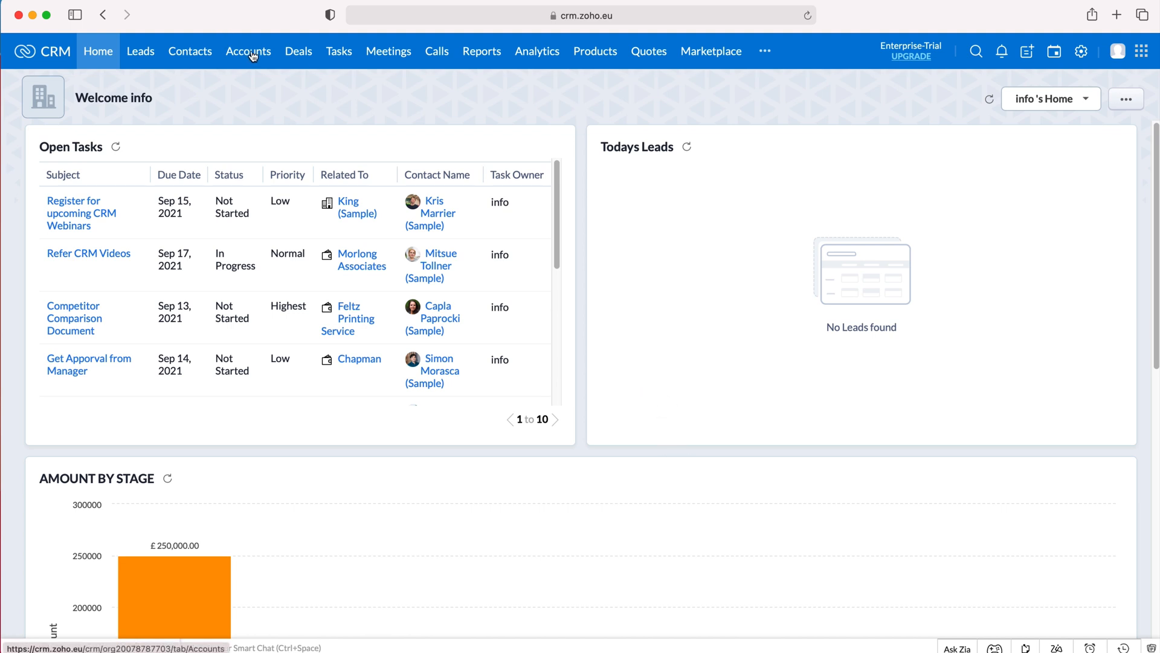
Step: Show all accounts and the Actions menu with the bulk operations available for them
left_click(248, 51)
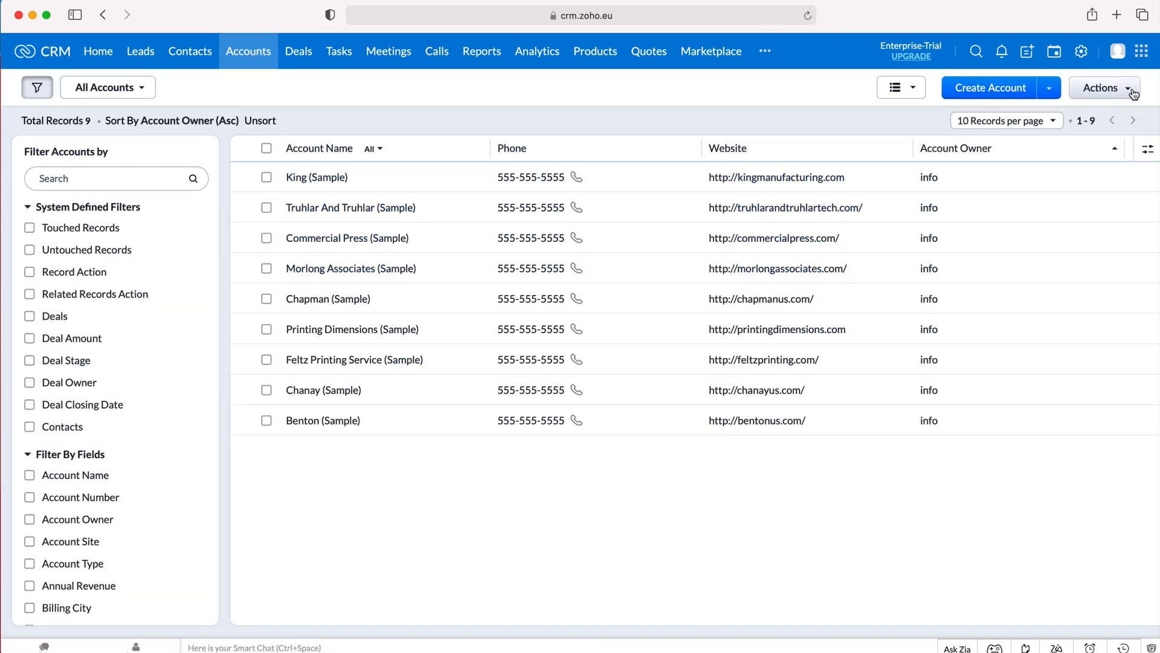
left_click(1102, 87)
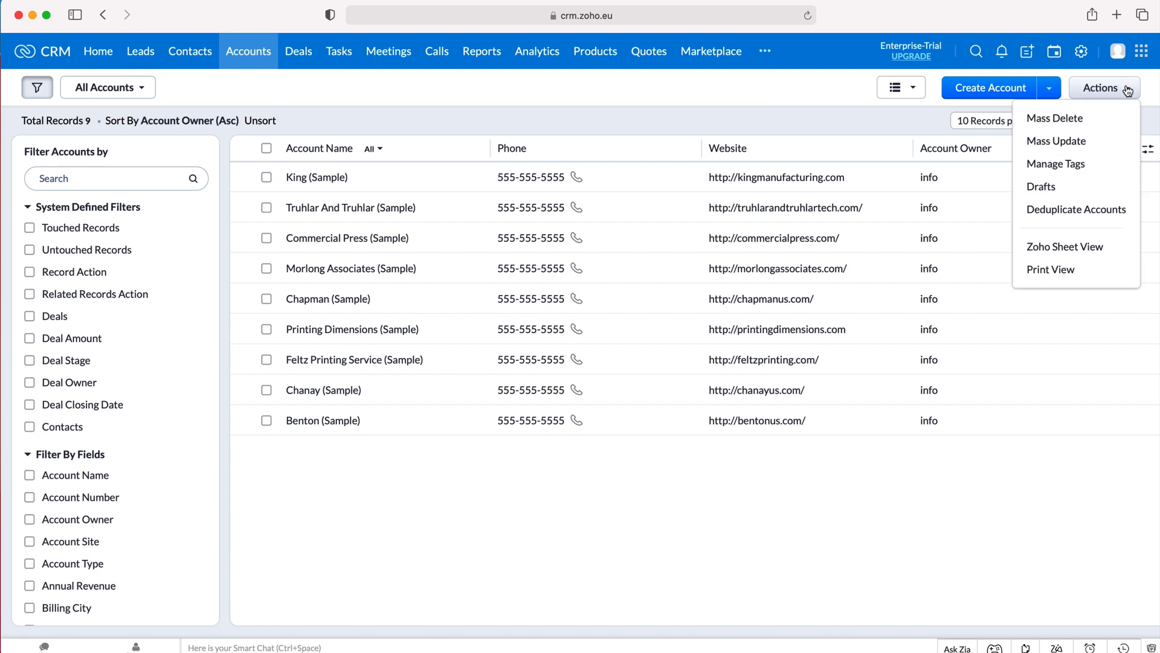
Step: Choose Mass Delete to reach the Accounts Mass Delete page with an empty criteria row
left_click(1054, 118)
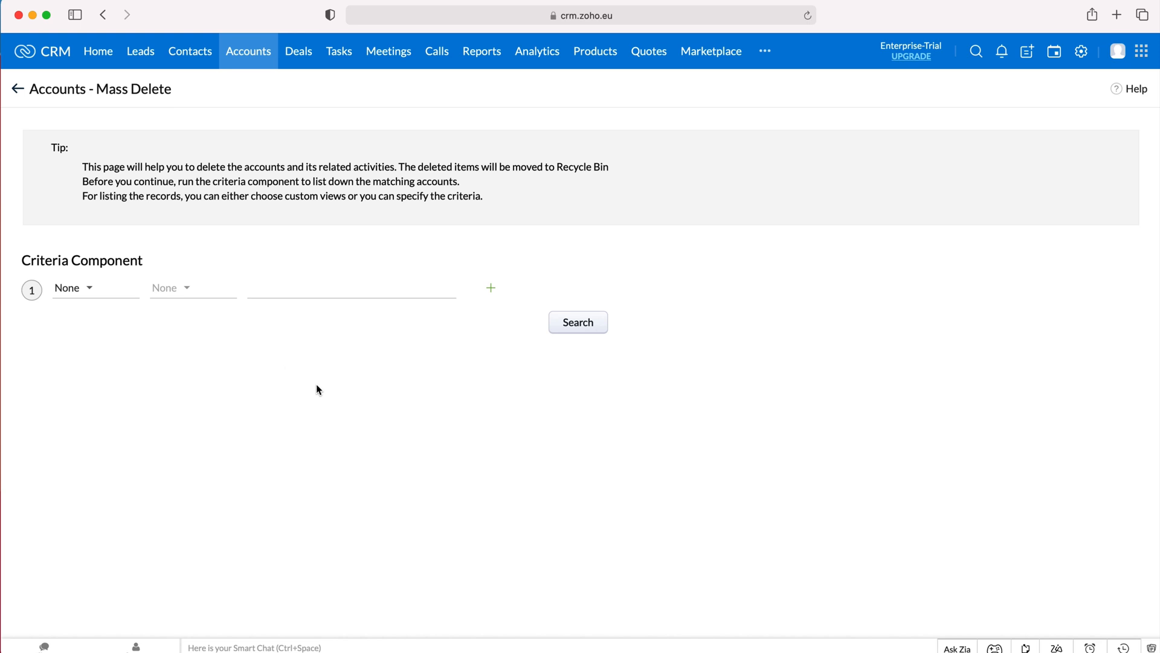
mouse_move(80, 298)
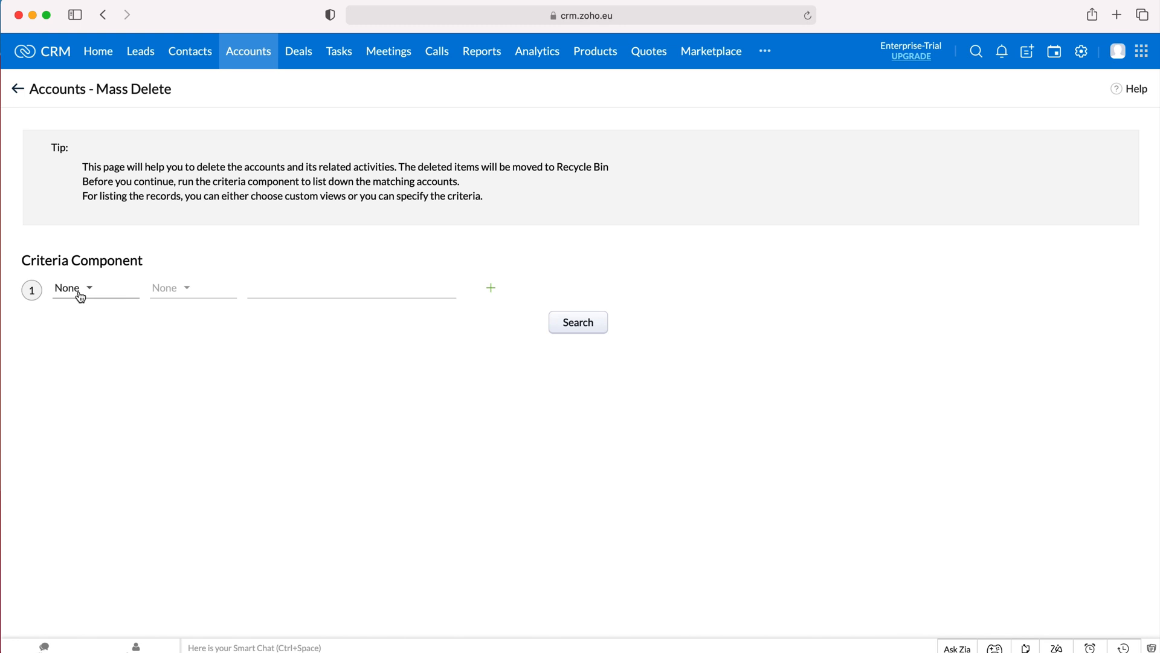
mouse_move(72, 288)
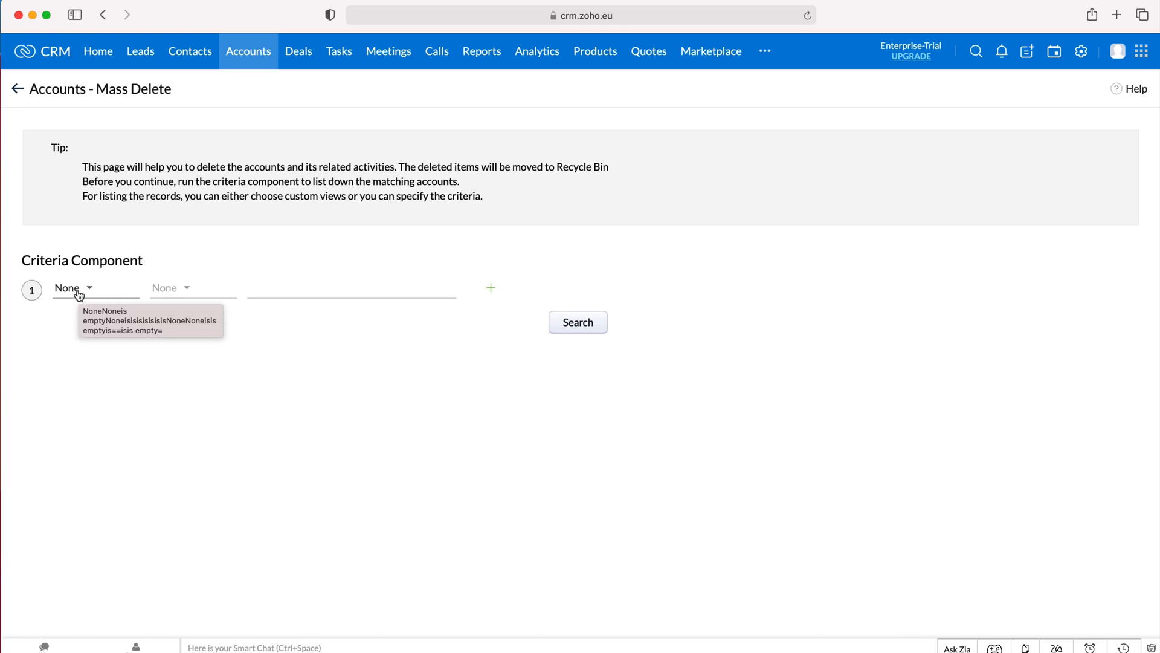
Step: Search with criterion Annual Revenue >= 10000, returning nine matching sample accounts
left_click(72, 288)
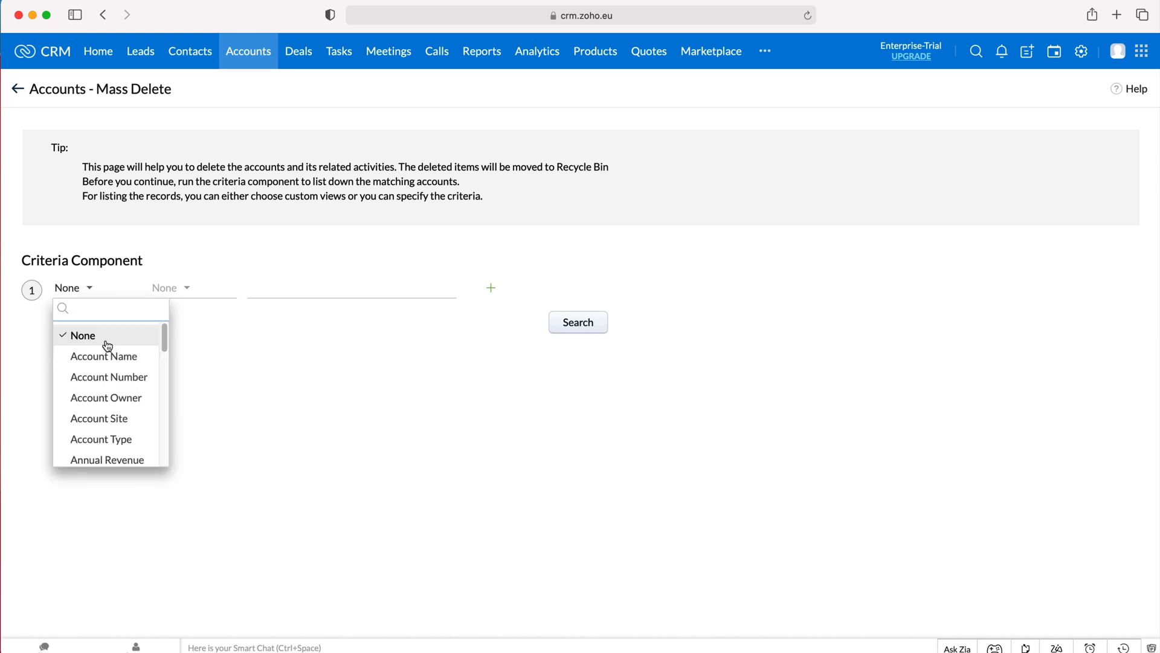
left_click(107, 459)
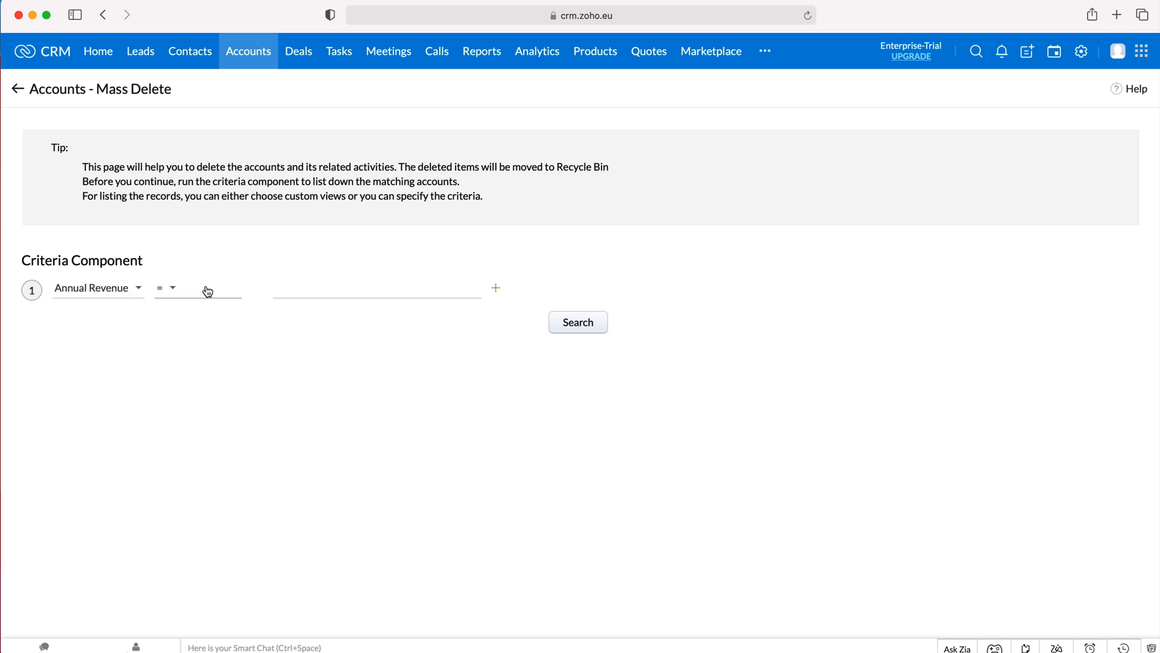
left_click(167, 288)
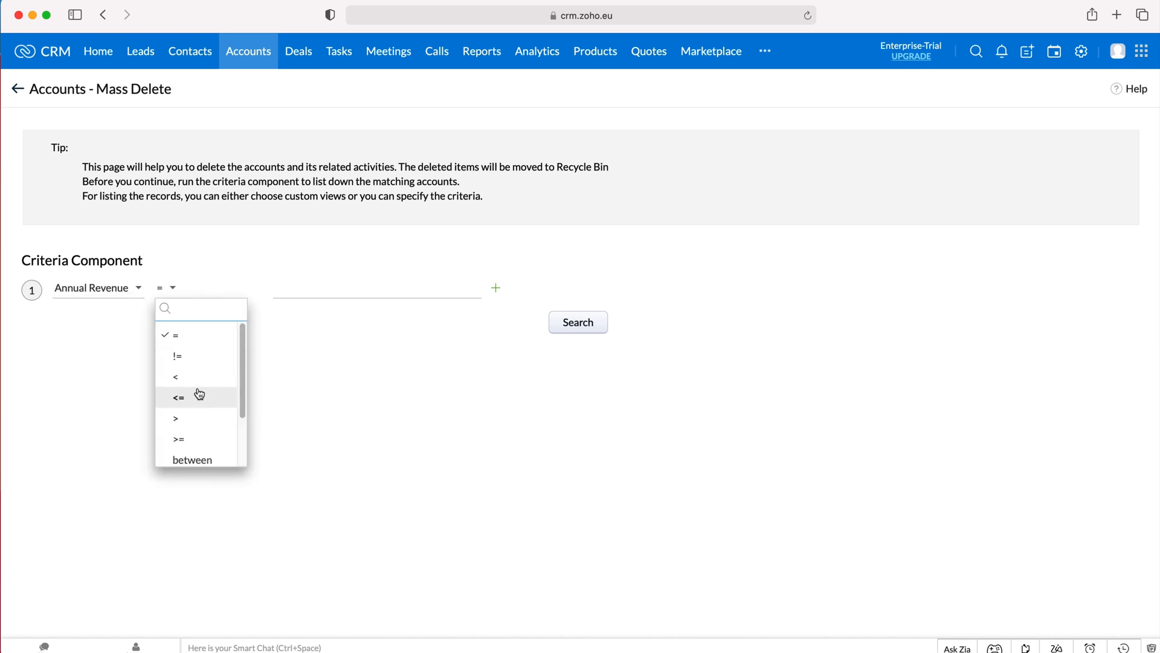
left_click(177, 439)
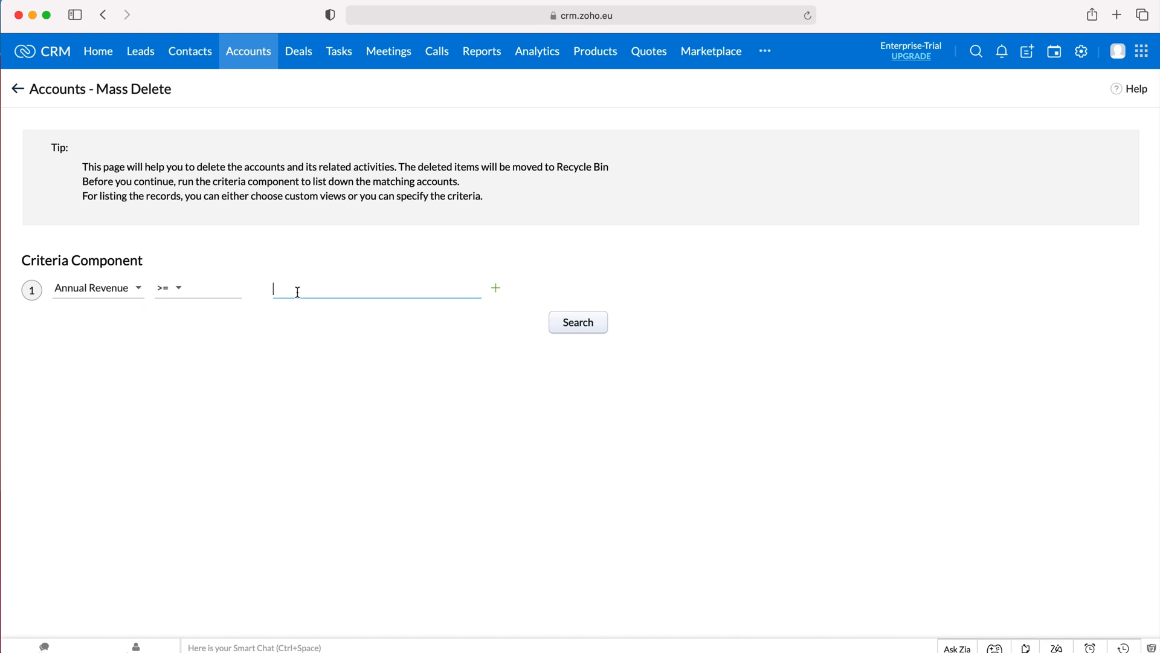
type("10000")
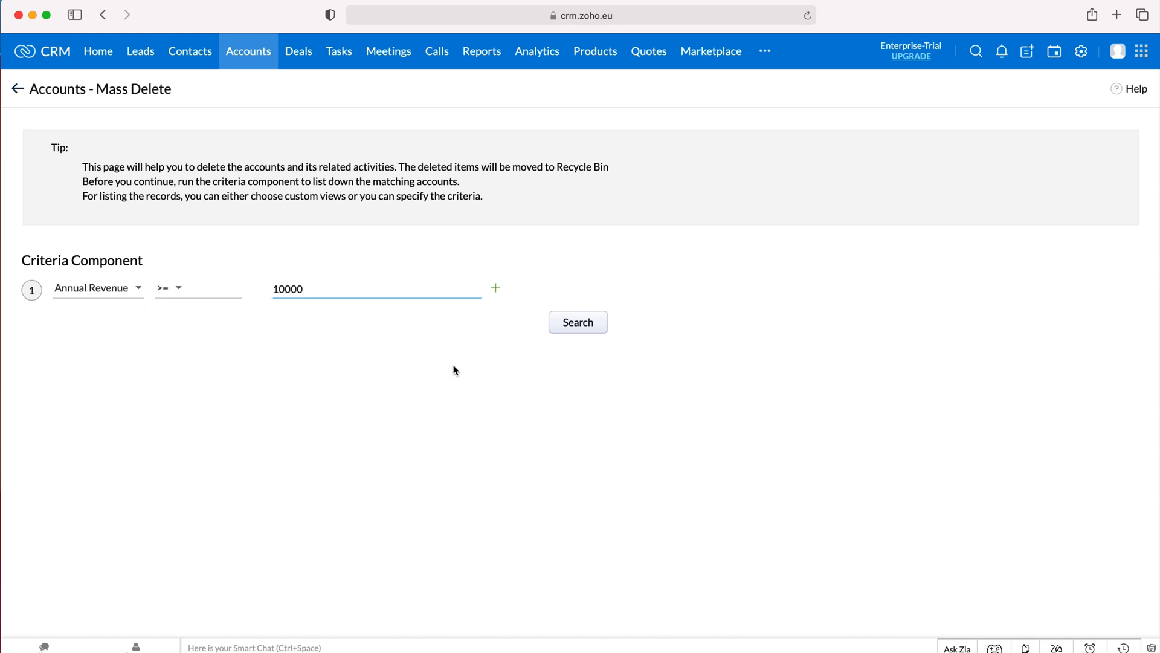
left_click(578, 321)
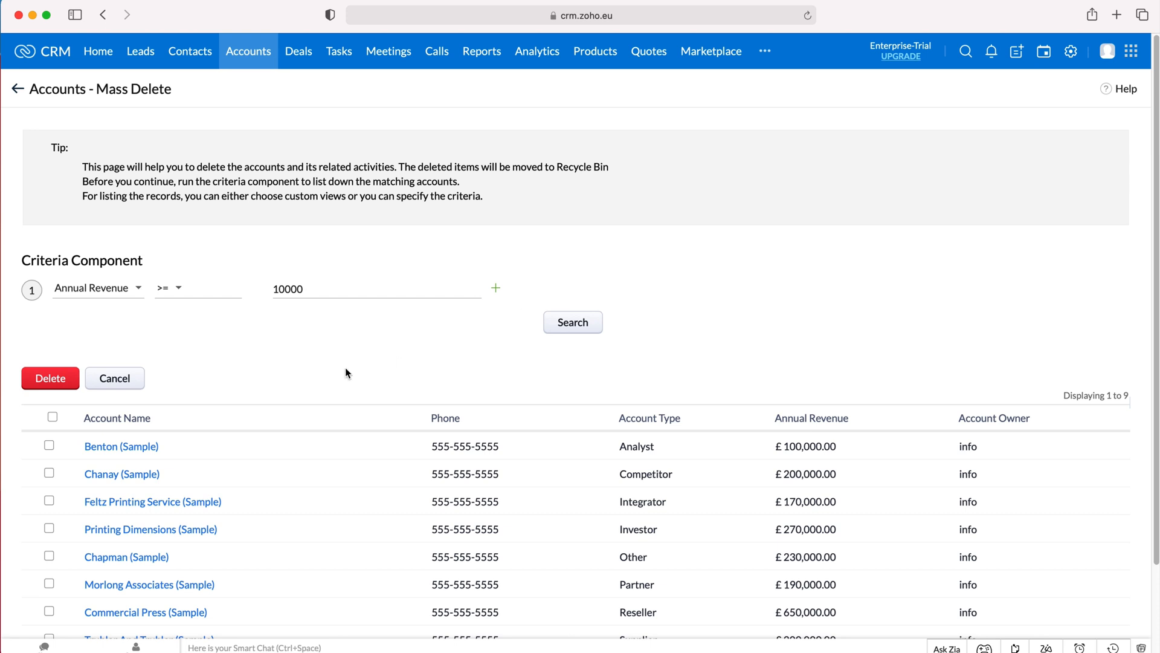
mouse_move(342, 404)
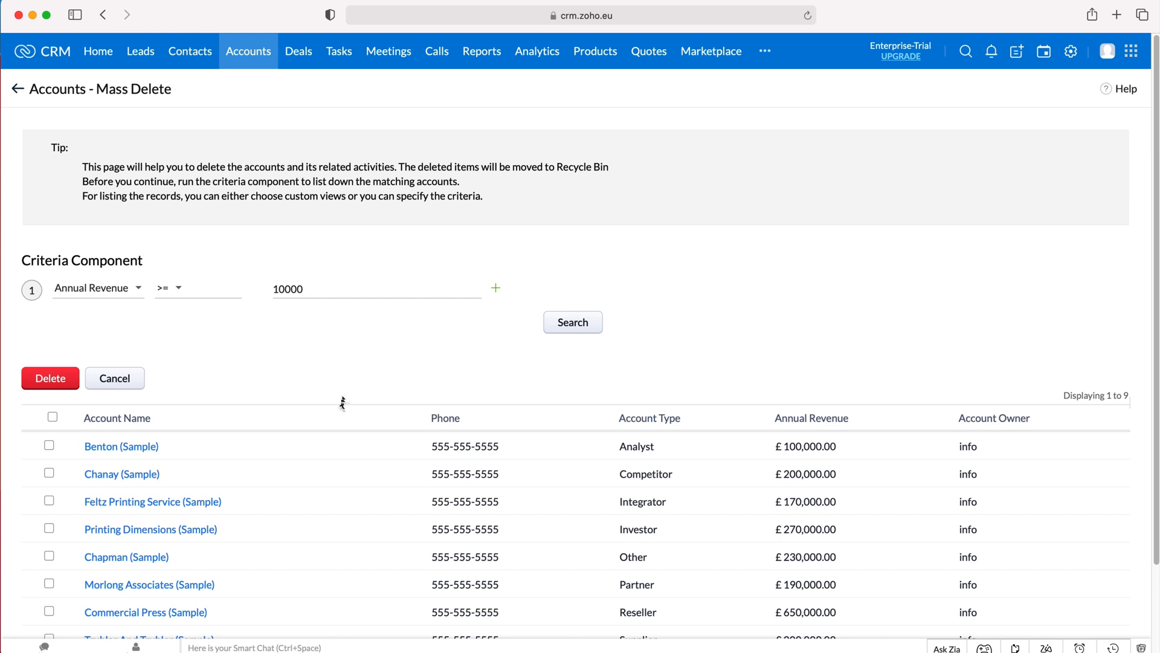
scroll("down", 3)
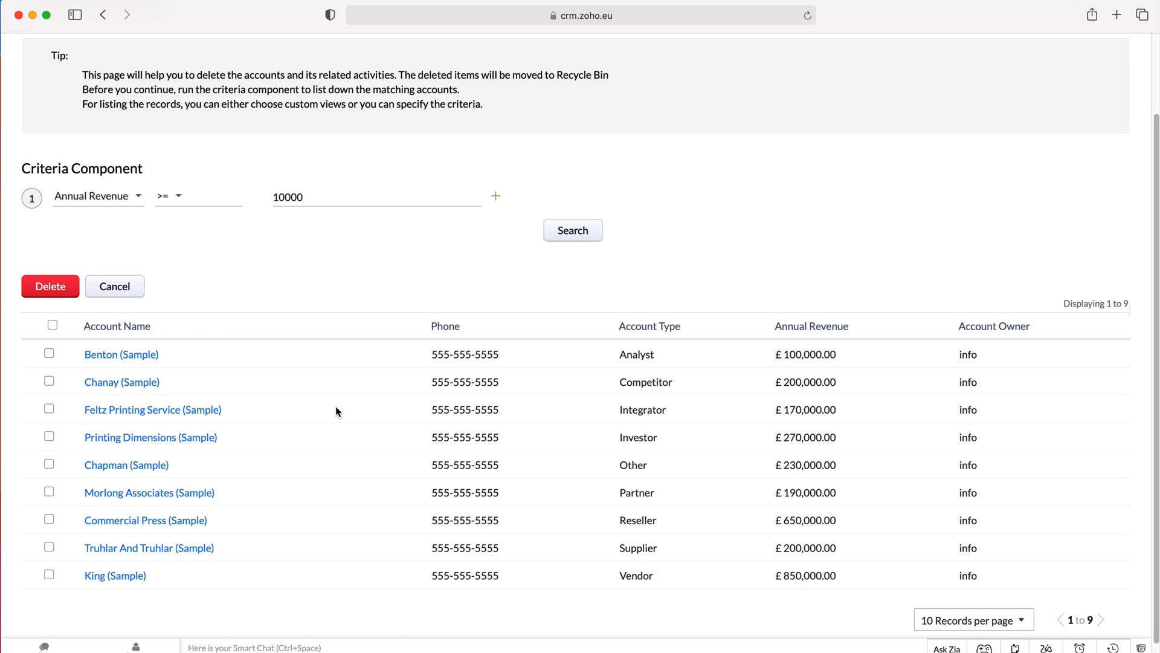
mouse_move(34, 340)
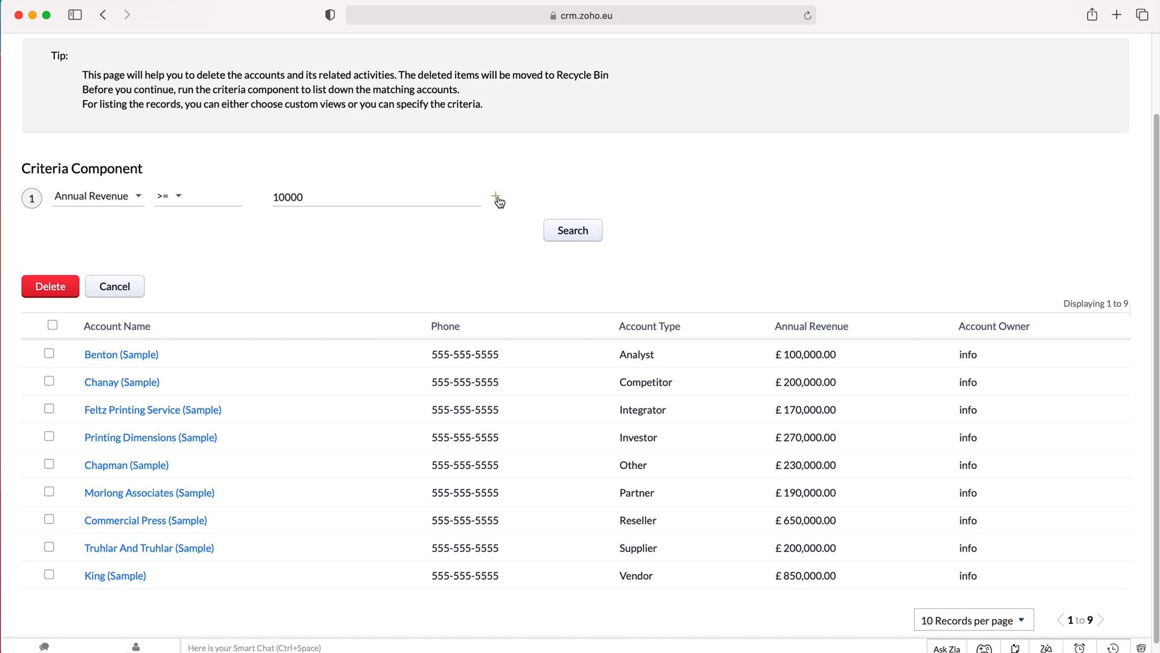
left_click(499, 199)
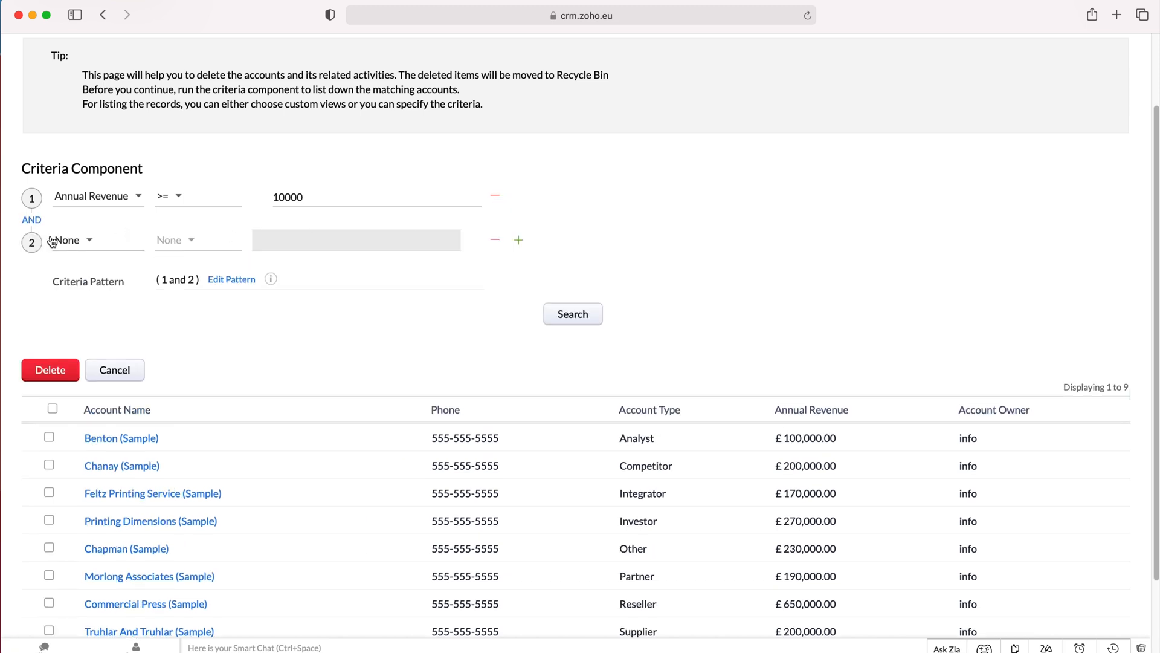
left_click(70, 239)
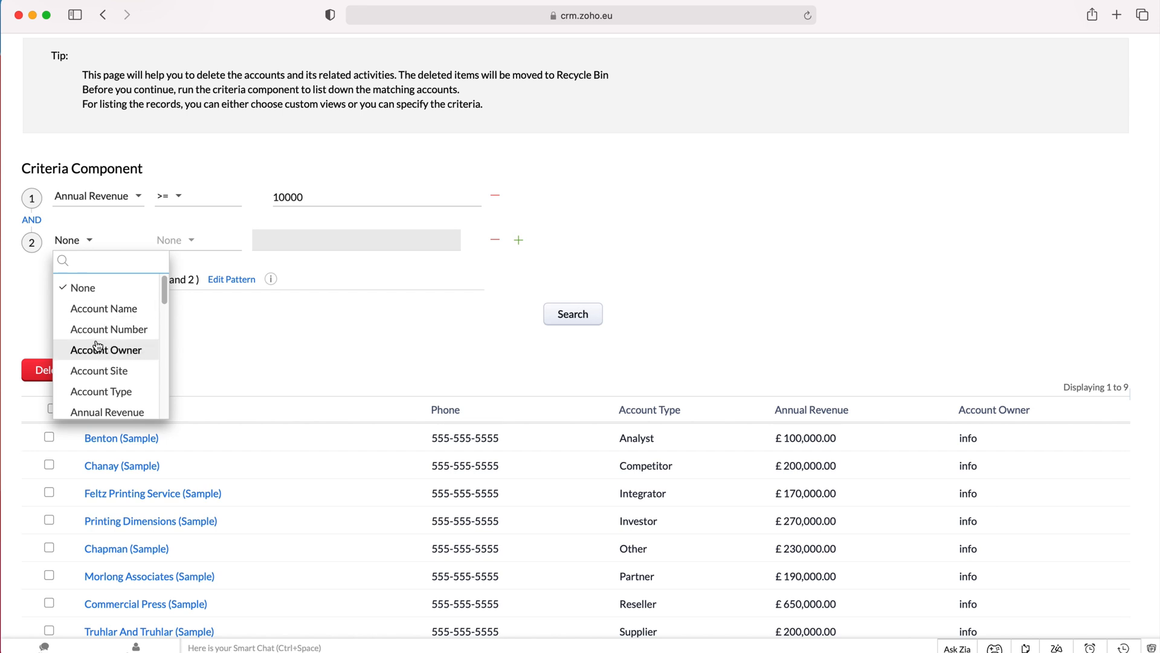
scroll("down", 3)
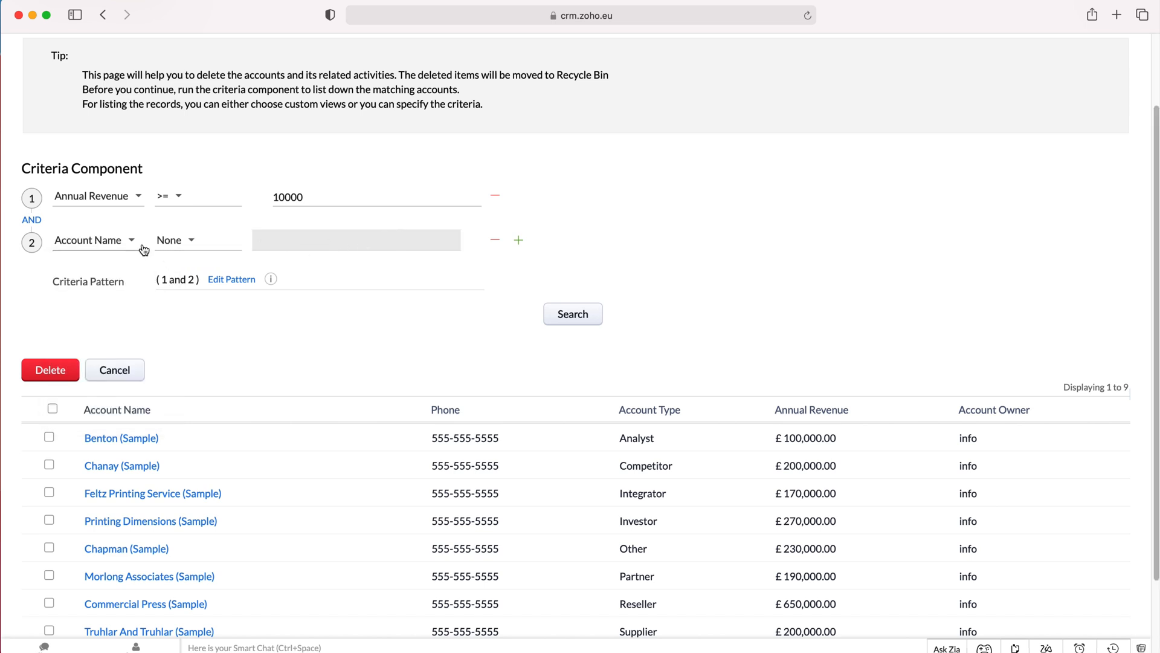
left_click(176, 239)
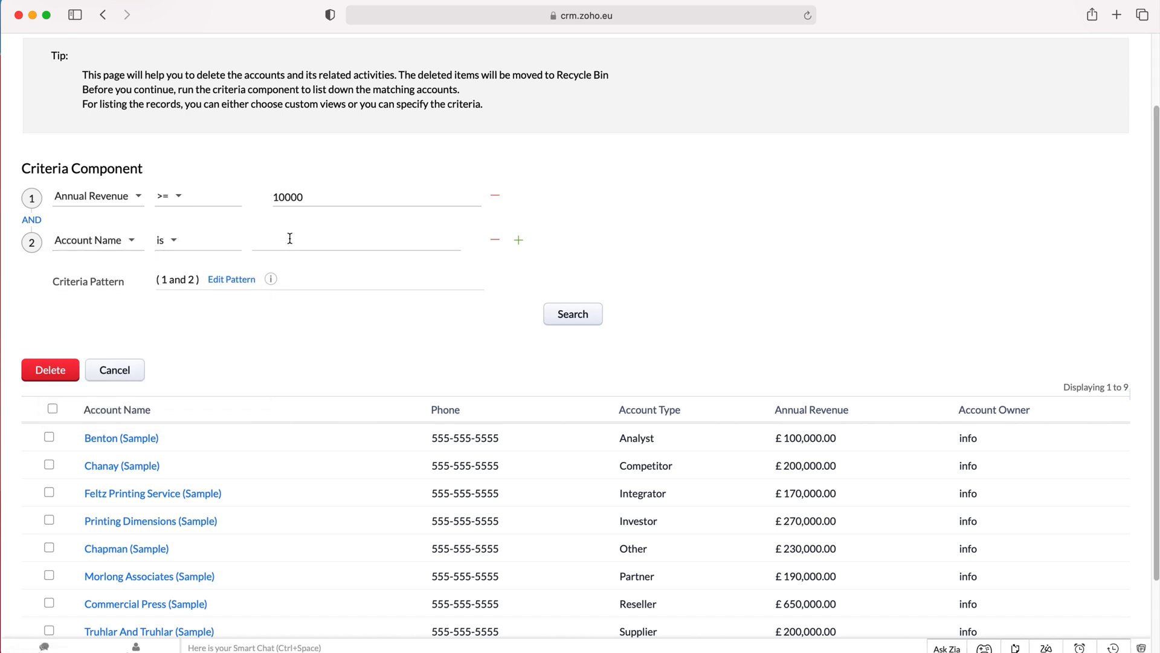
type("CRMCrew")
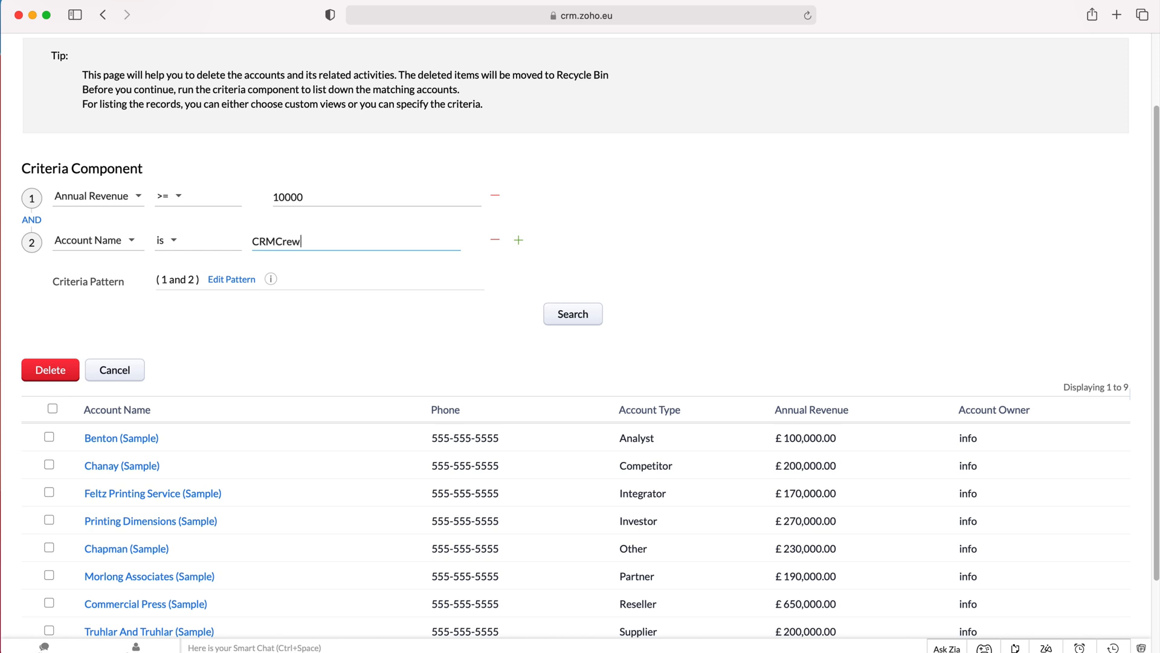
mouse_move(94, 202)
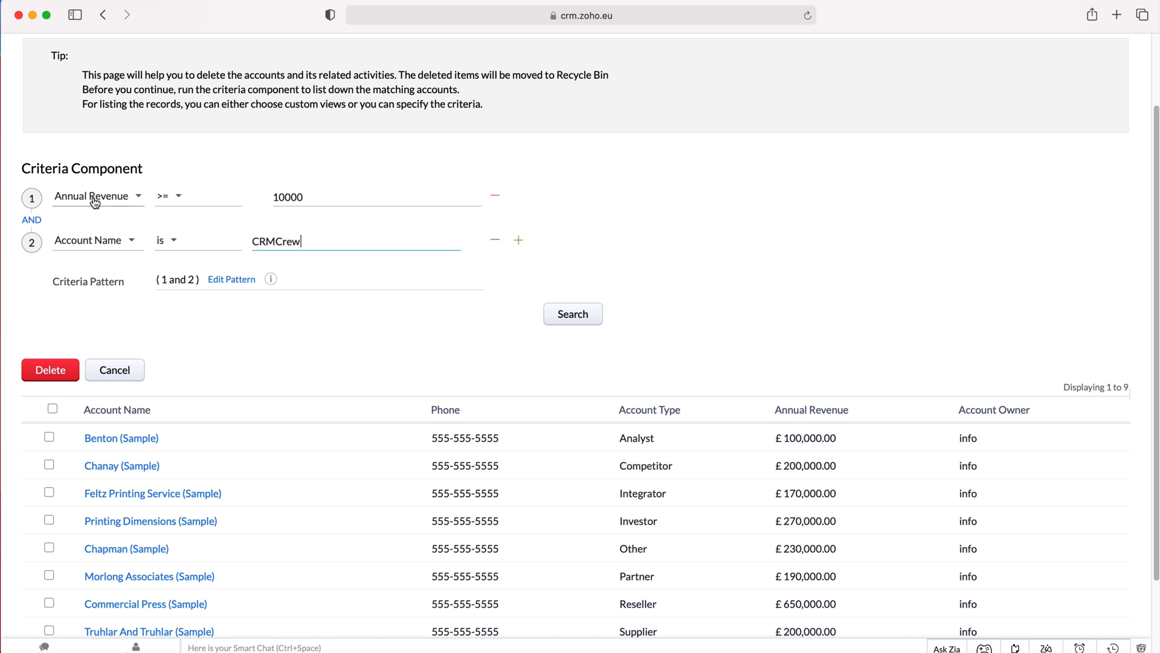
mouse_move(94, 202)
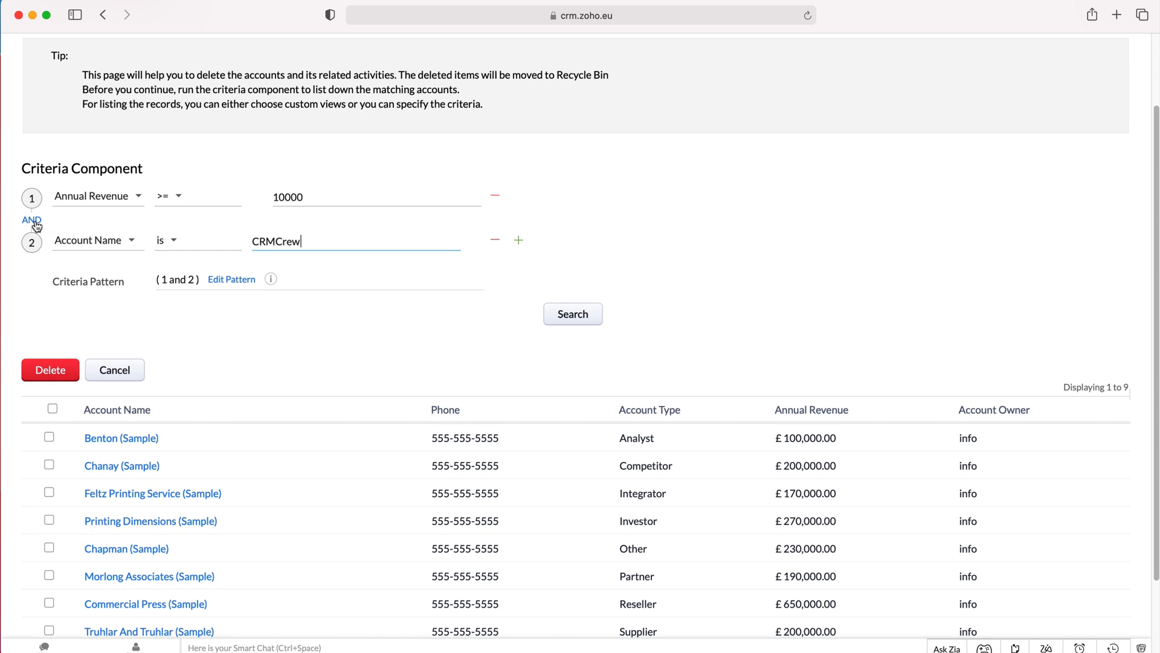
left_click(32, 220)
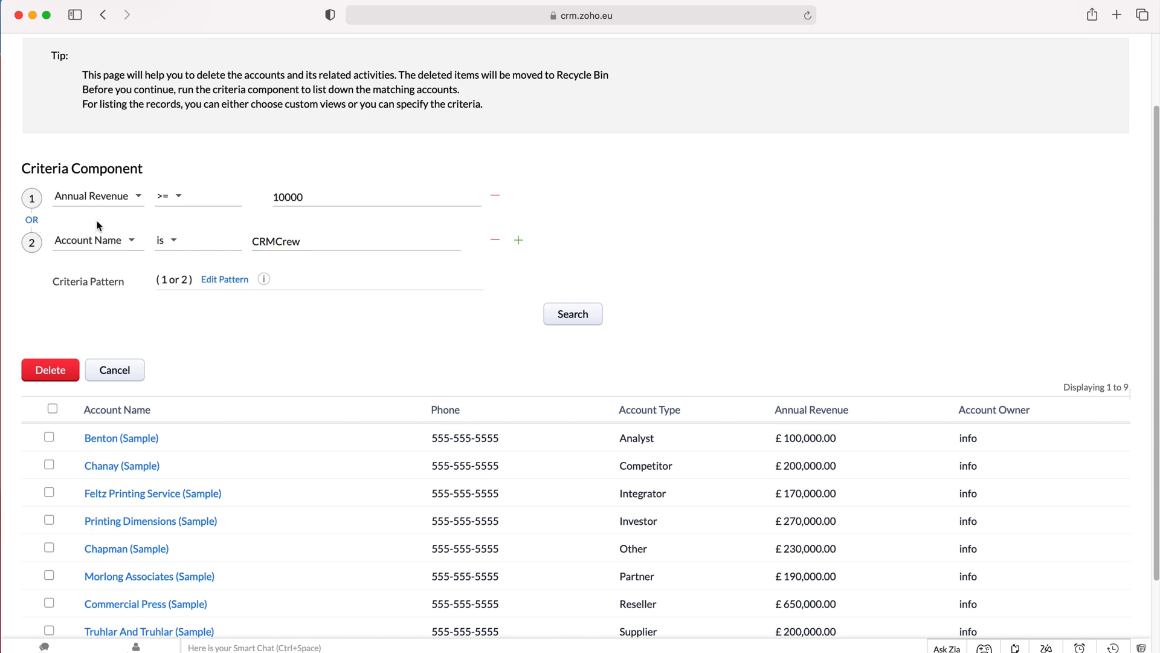
mouse_move(228, 209)
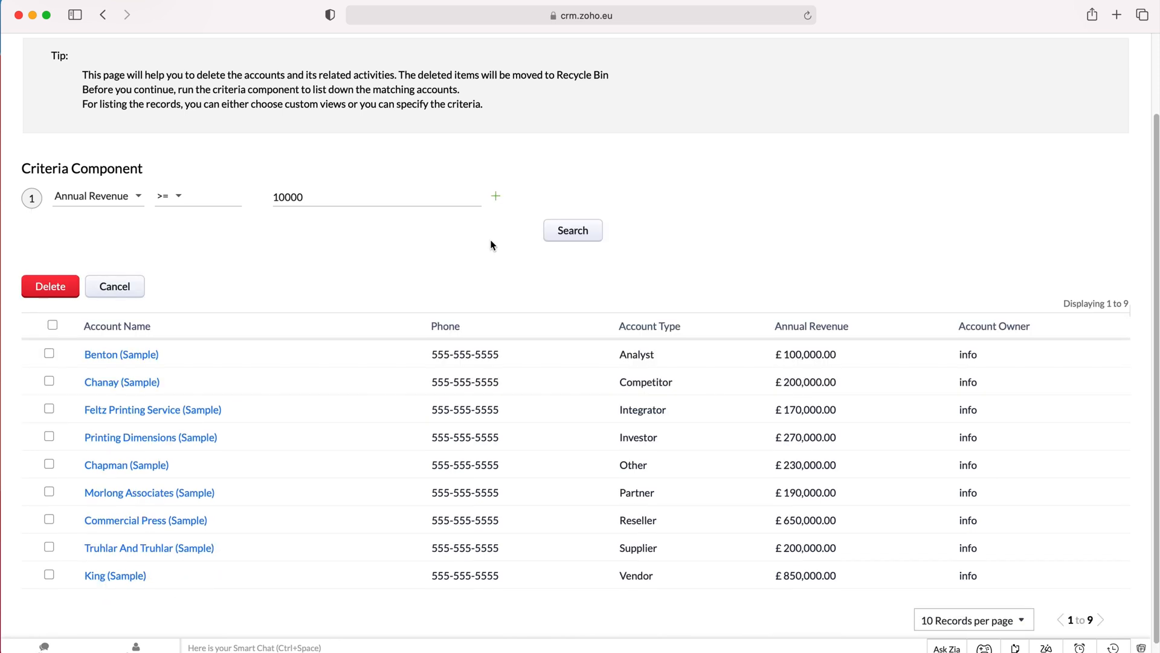
mouse_move(101, 396)
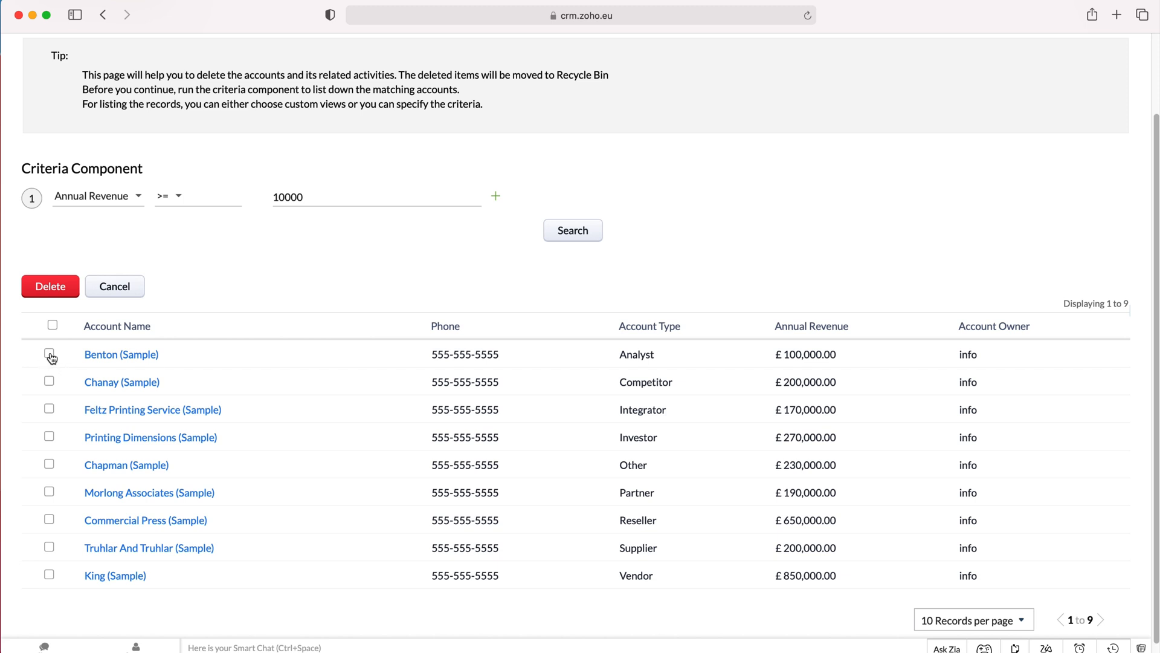
Step: Delete Benton (Sample) to the Recycle Bin, leaving eight matching accounts
left_click(49, 354)
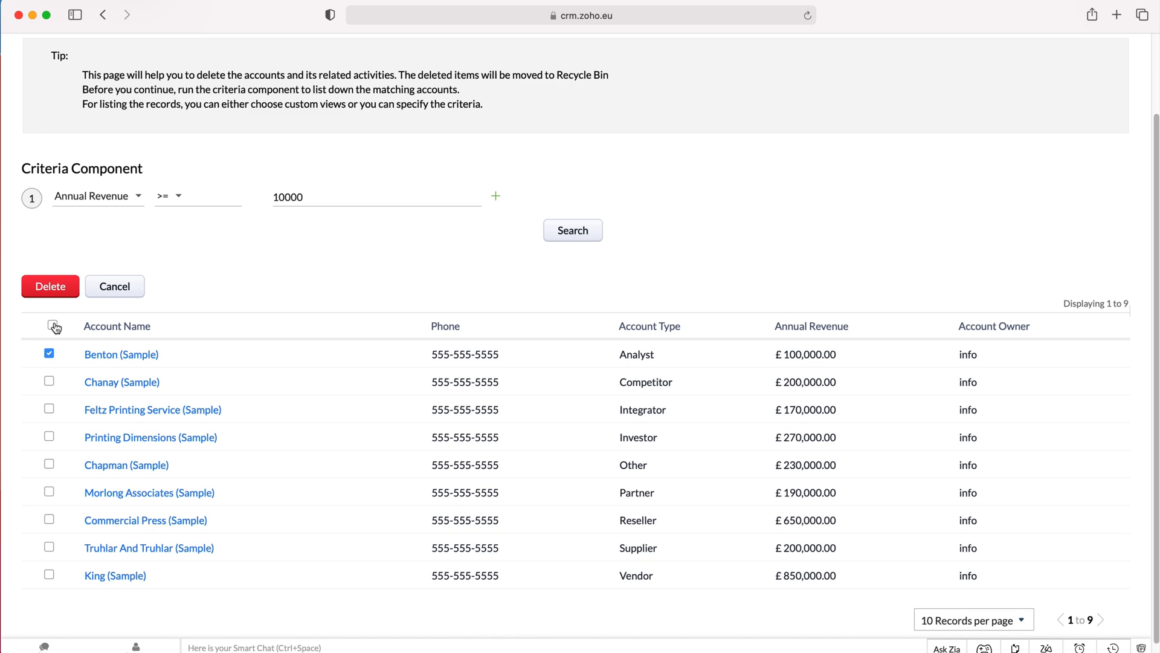
left_click(49, 287)
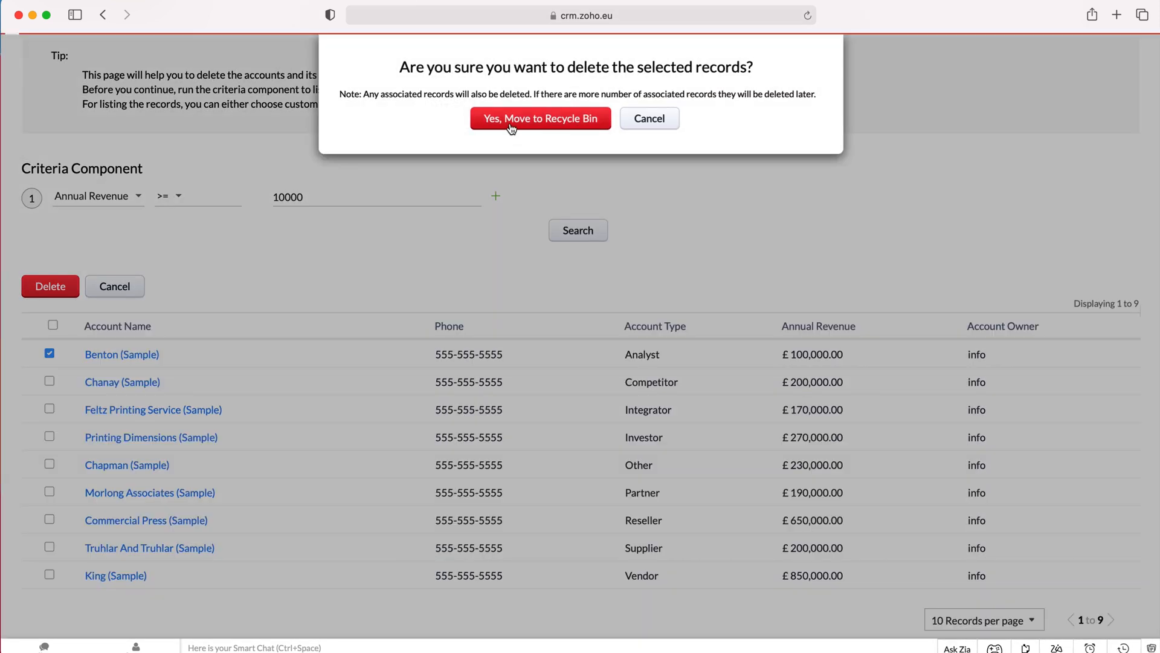
left_click(540, 119)
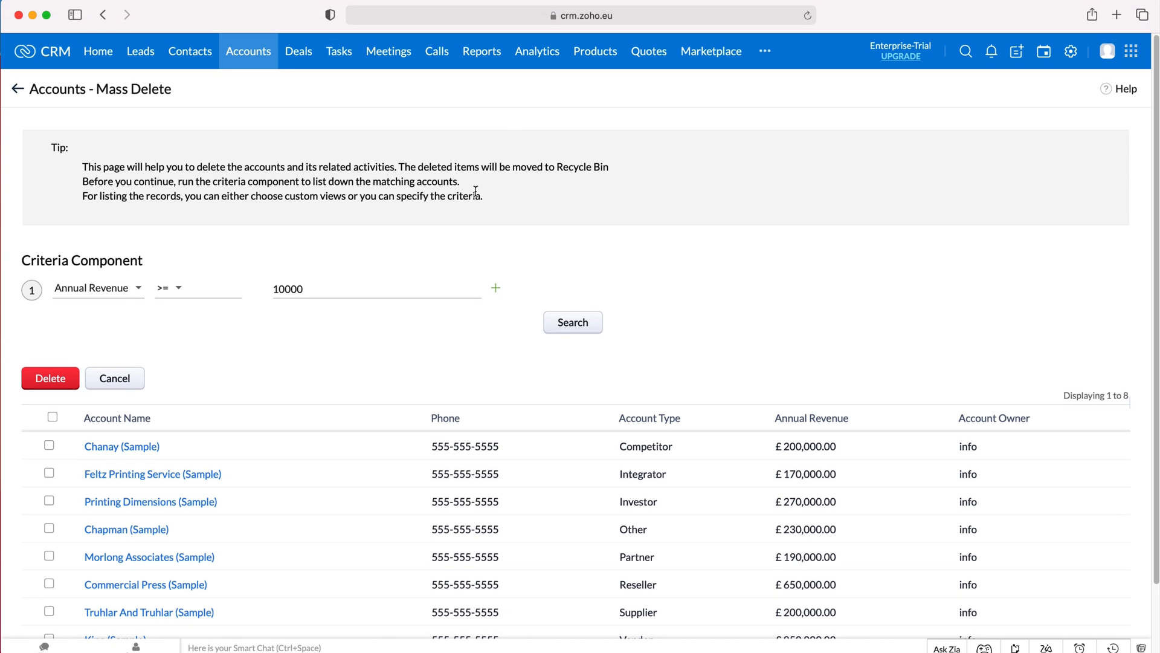